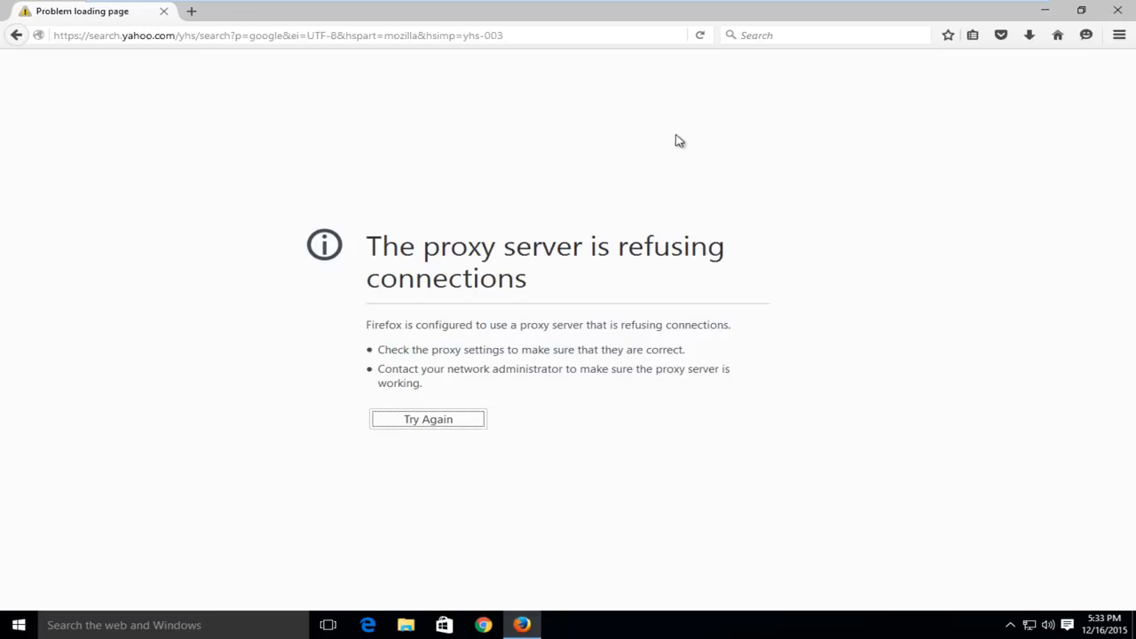
pyautogui.moveTo(358, 251)
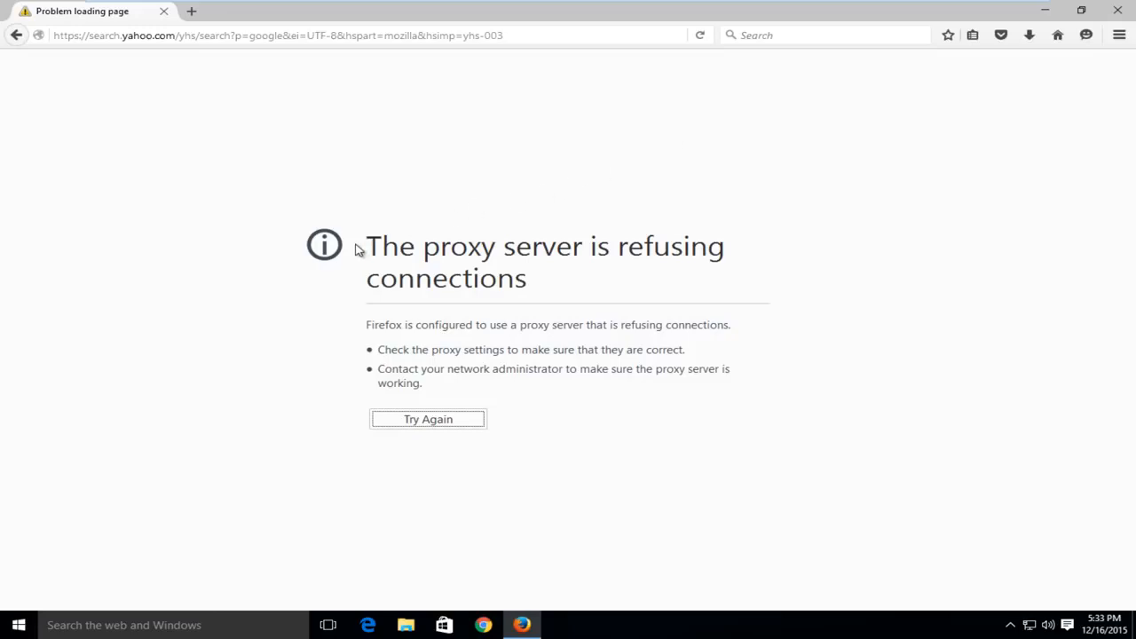
pyautogui.moveTo(535, 260)
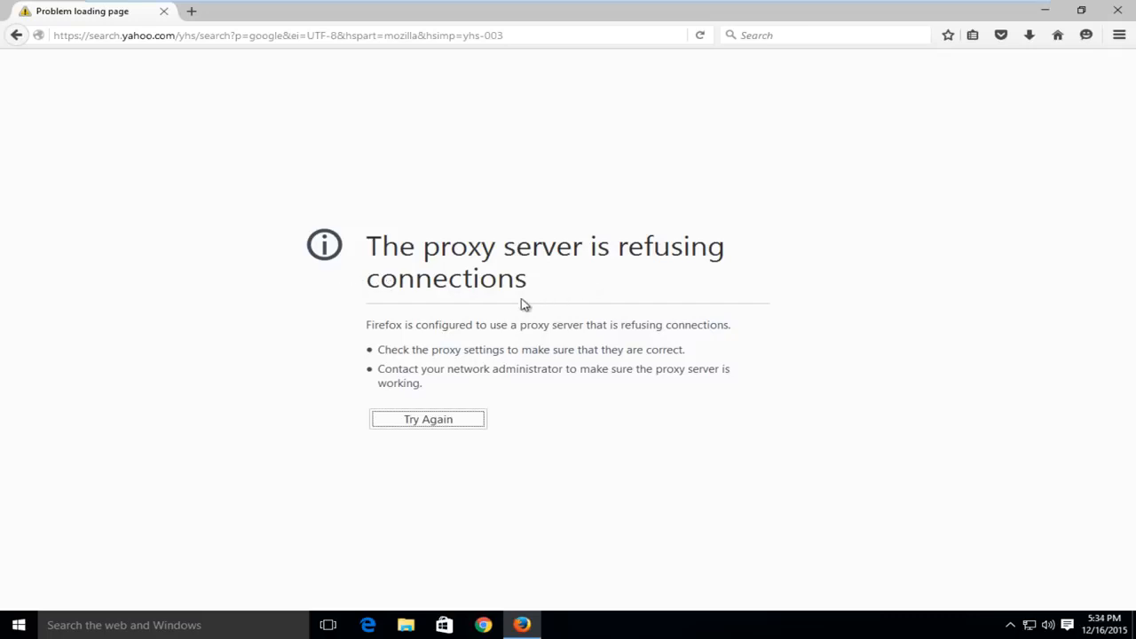
pyautogui.moveTo(178, 267)
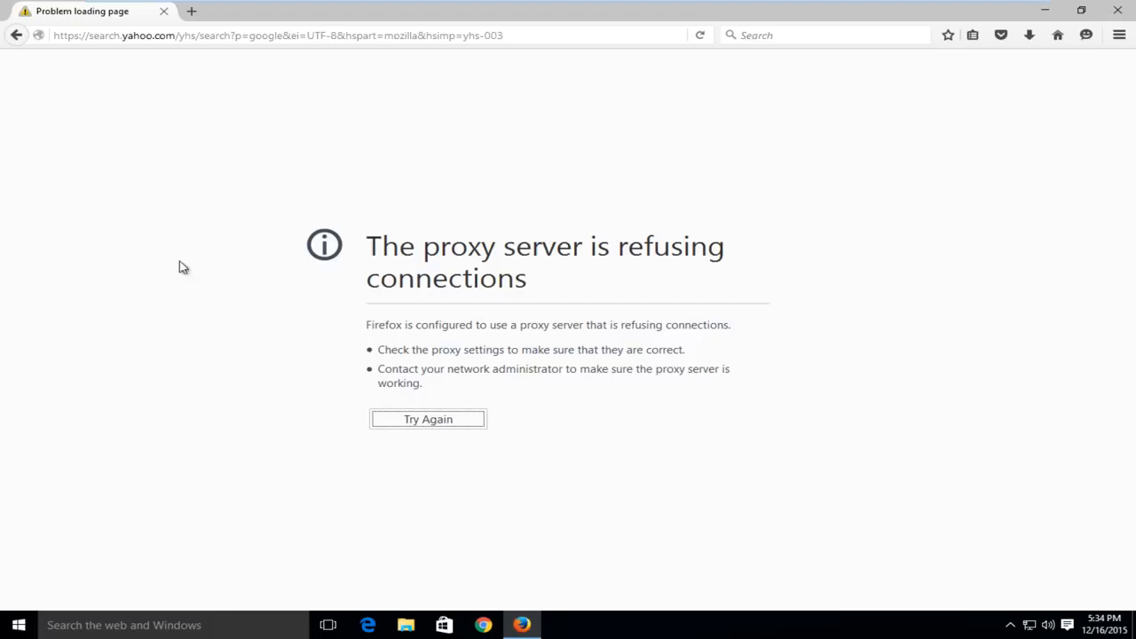
pyautogui.moveTo(311, 106)
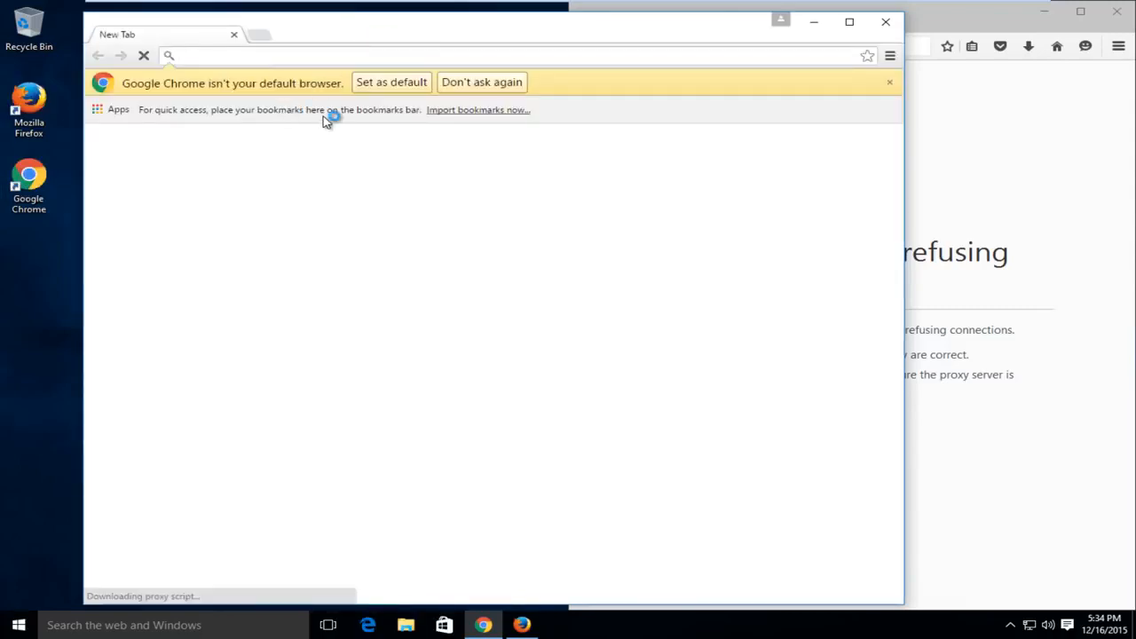
# Step: Load google.com in Google Chrome to confirm the connection works
pyautogui.write('google.com')
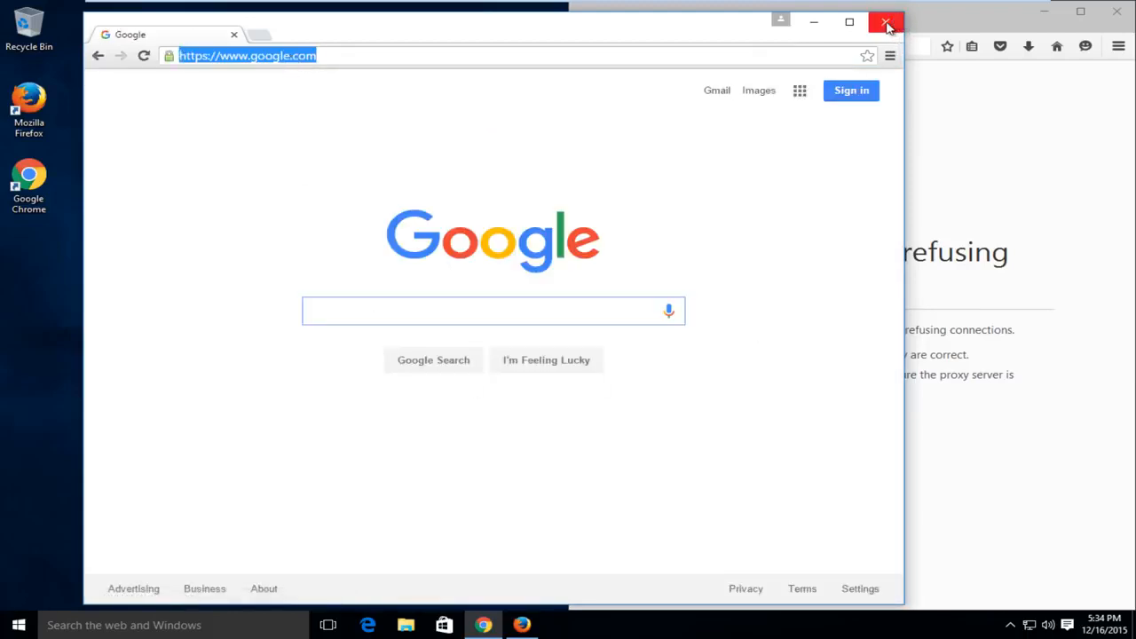
# Step: Enter google.com in Firefox's address bar and maximize the window, still hitting the proxy error
pyautogui.click(886, 22)
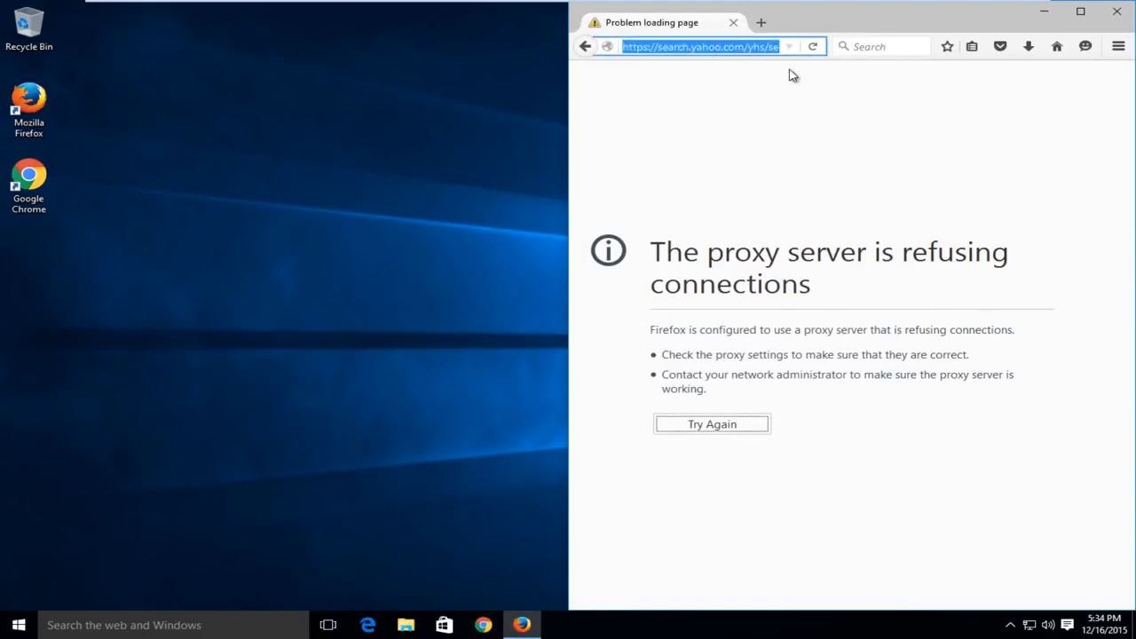
pyautogui.write('google.com')
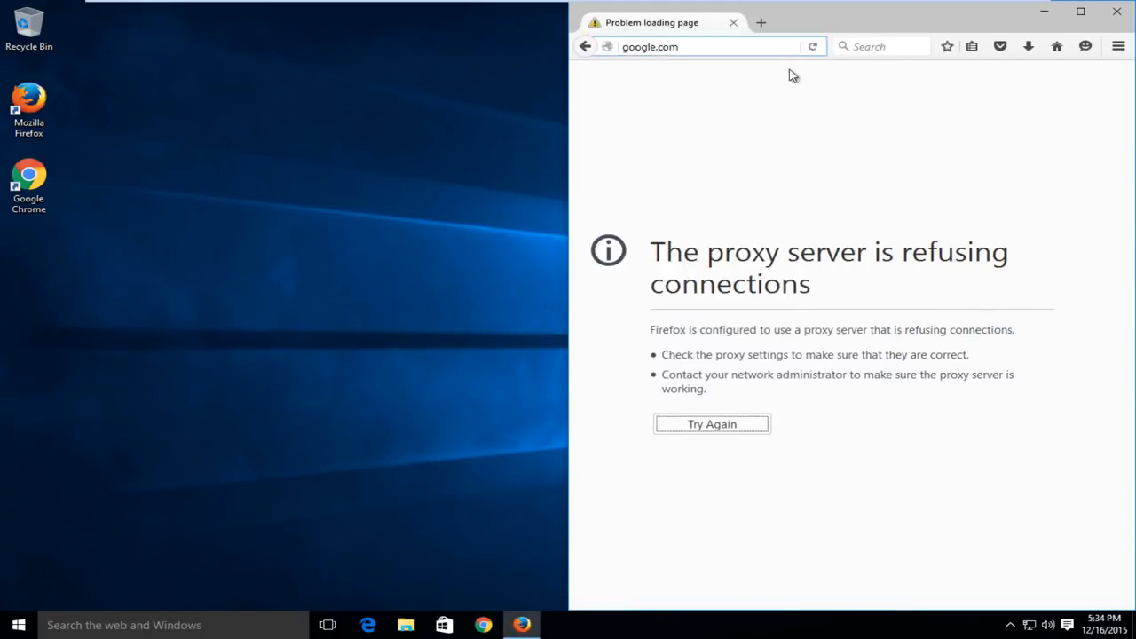
pyautogui.click(1080, 22)
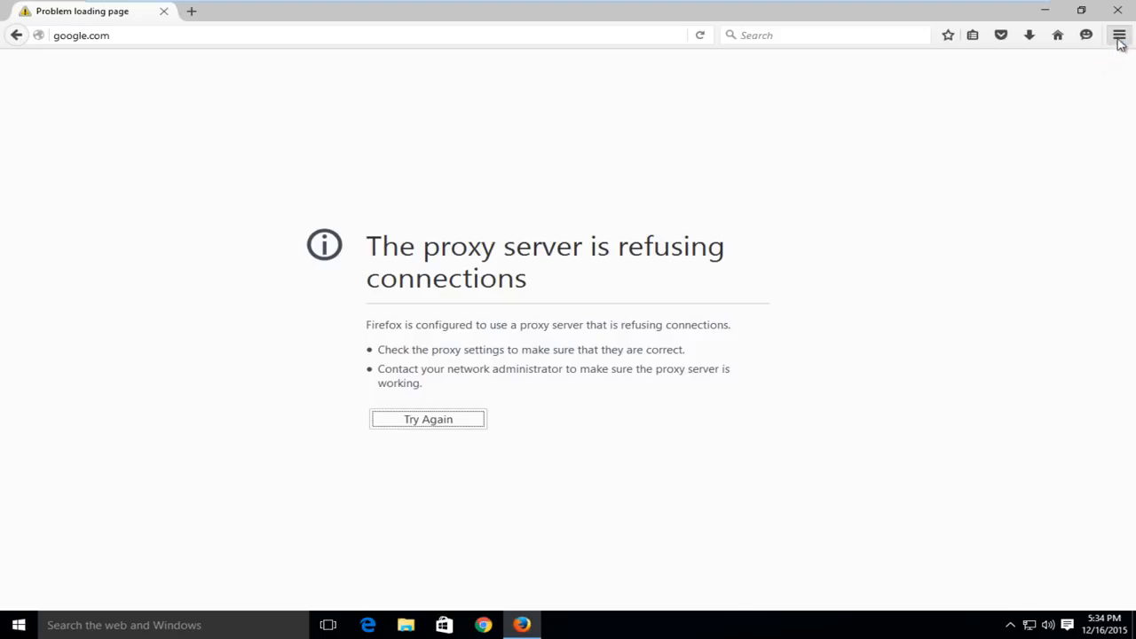
pyautogui.moveTo(1119, 35)
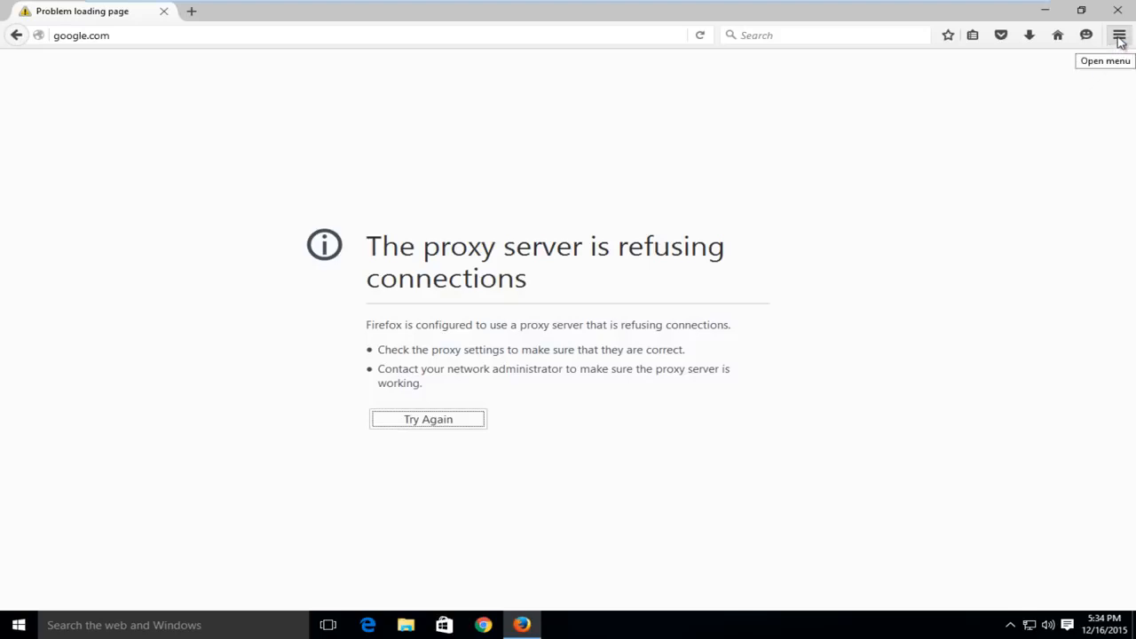
# Step: Open Firefox Options and show the Advanced section's network settings
pyautogui.click(1119, 34)
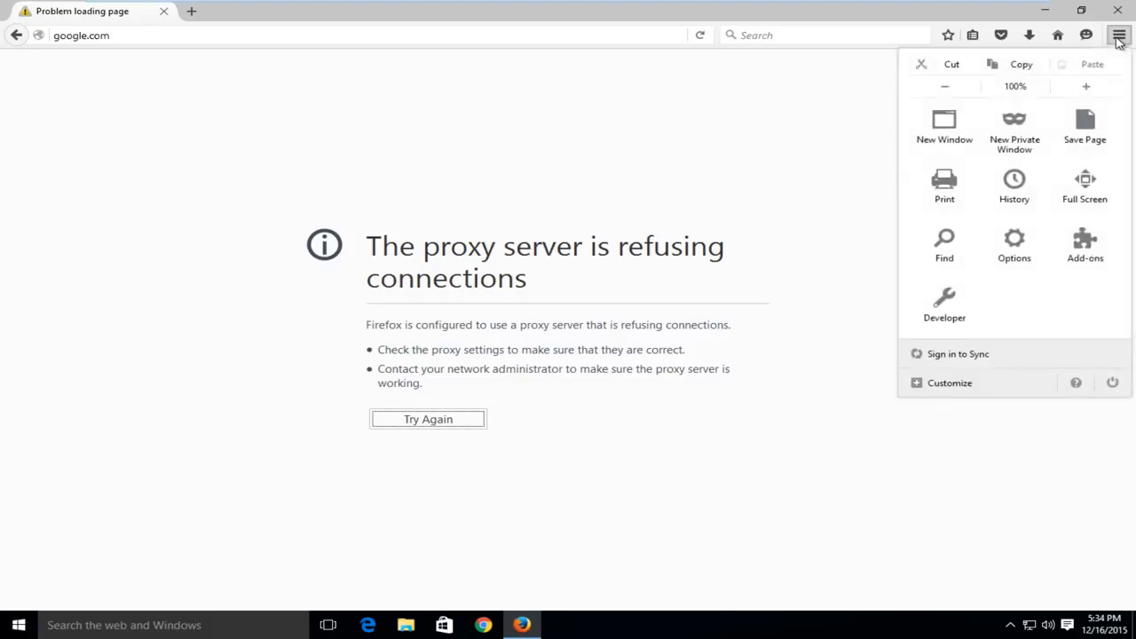
pyautogui.moveTo(1014, 247)
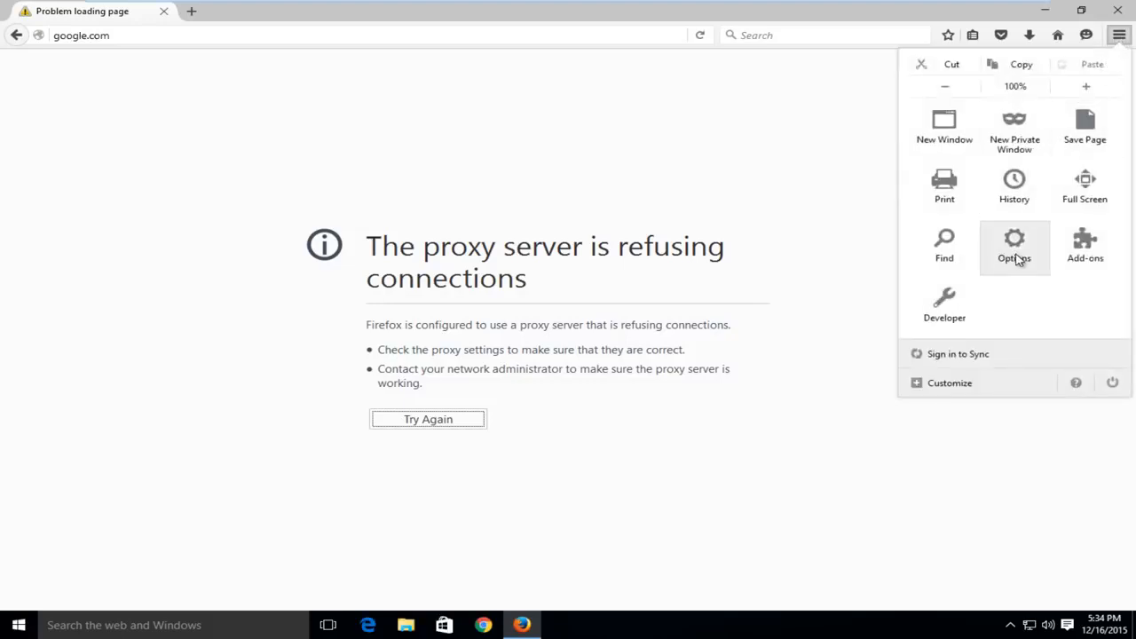
pyautogui.click(1014, 247)
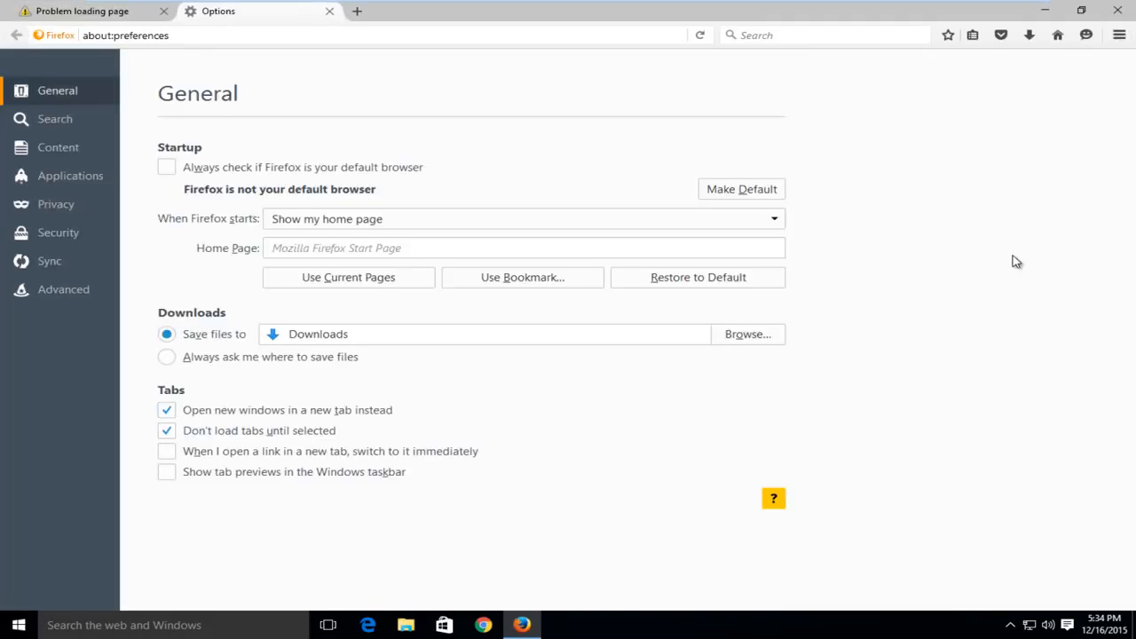
pyautogui.moveTo(1003, 260)
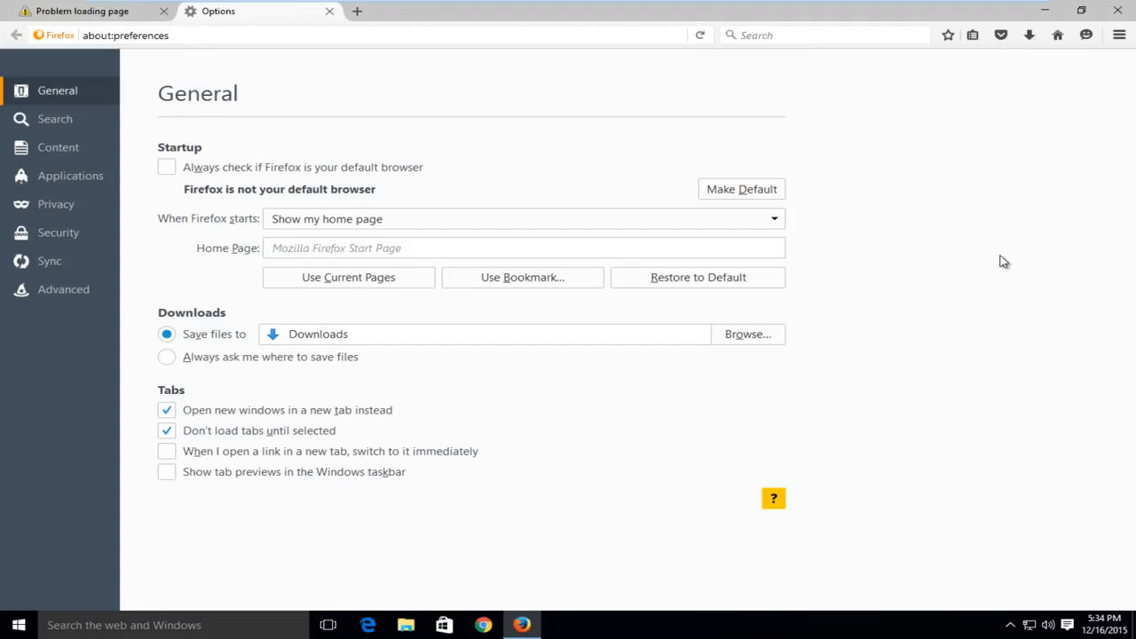
pyautogui.moveTo(40, 267)
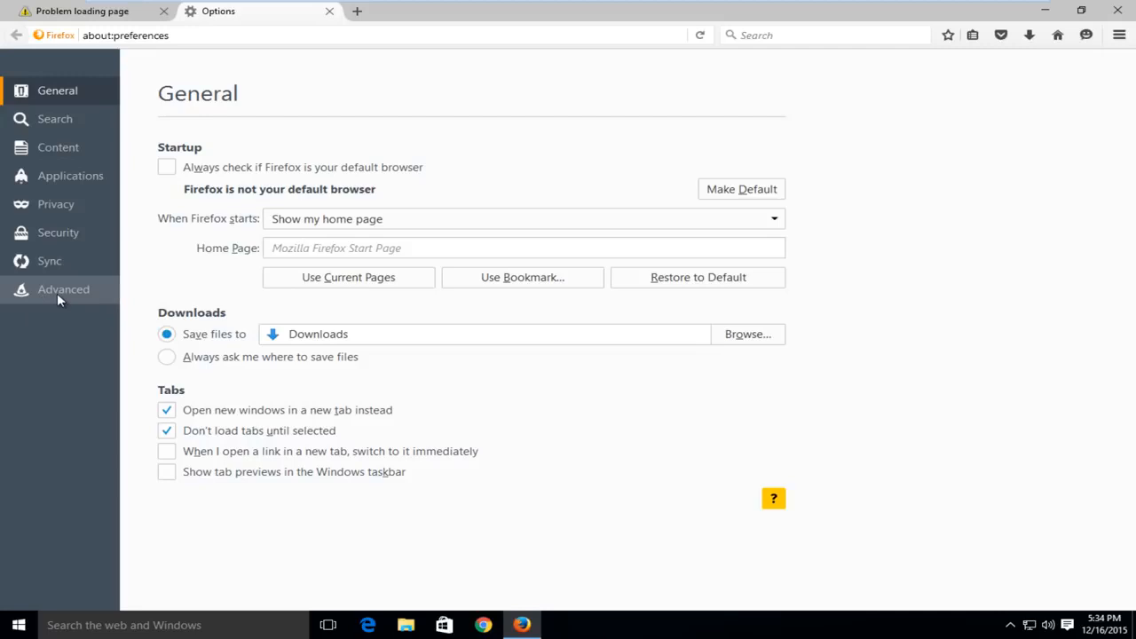
pyautogui.click(63, 290)
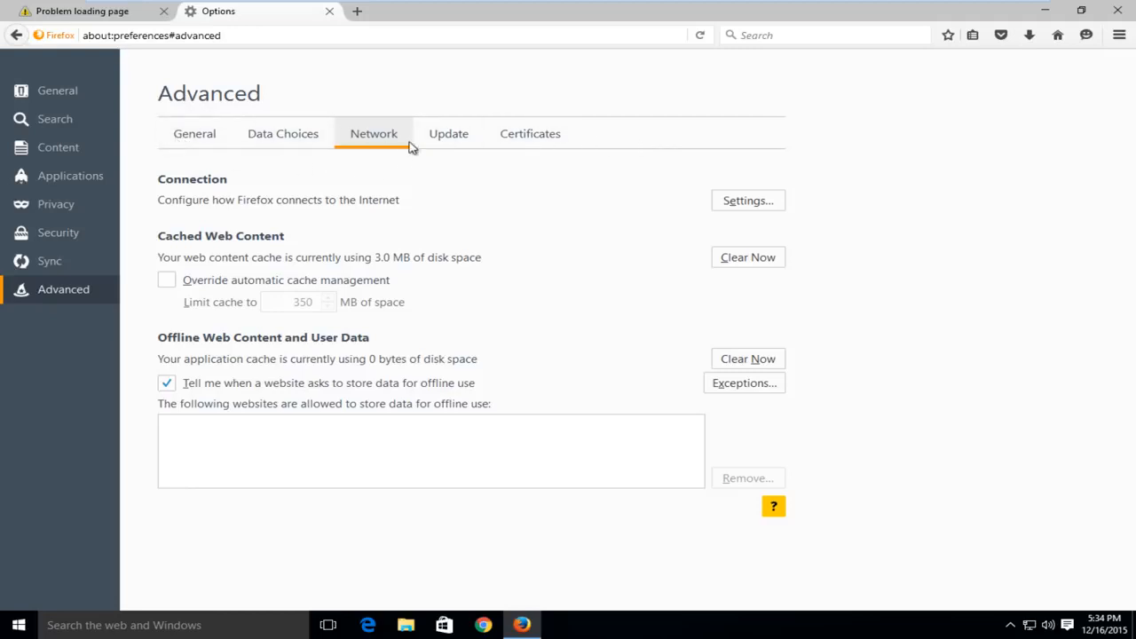
pyautogui.moveTo(373, 139)
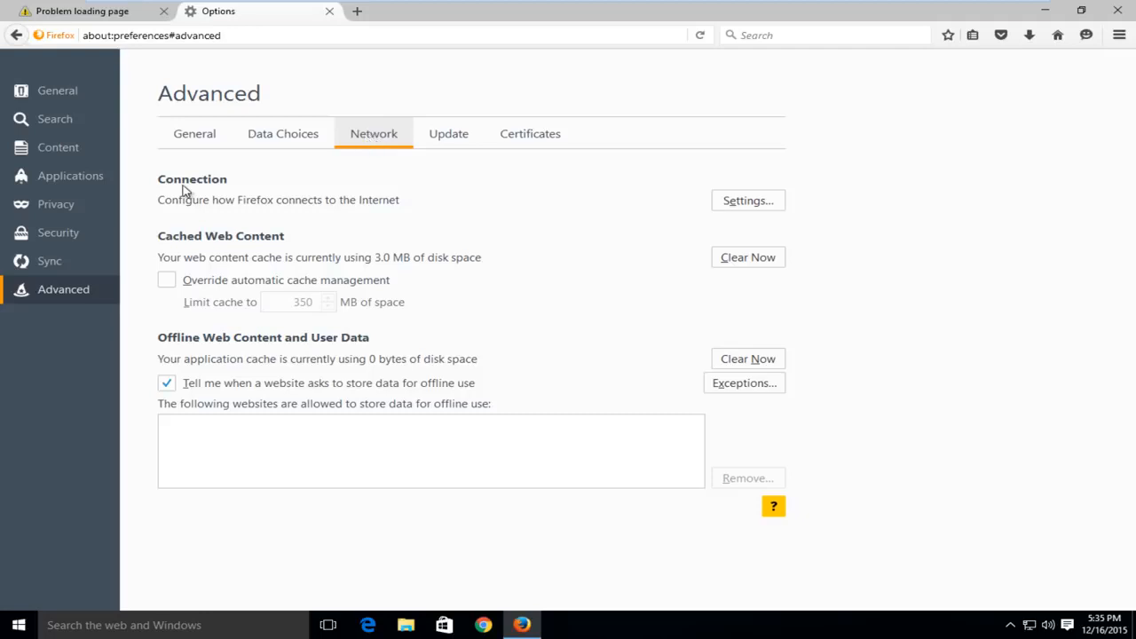
pyautogui.moveTo(225, 205)
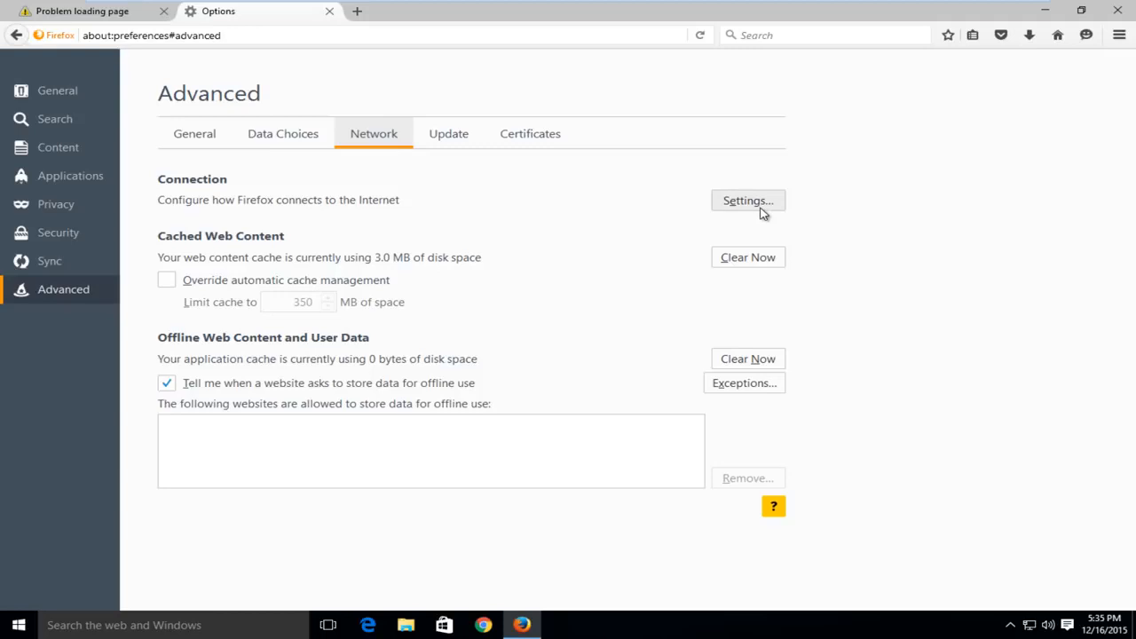
pyautogui.moveTo(747, 201)
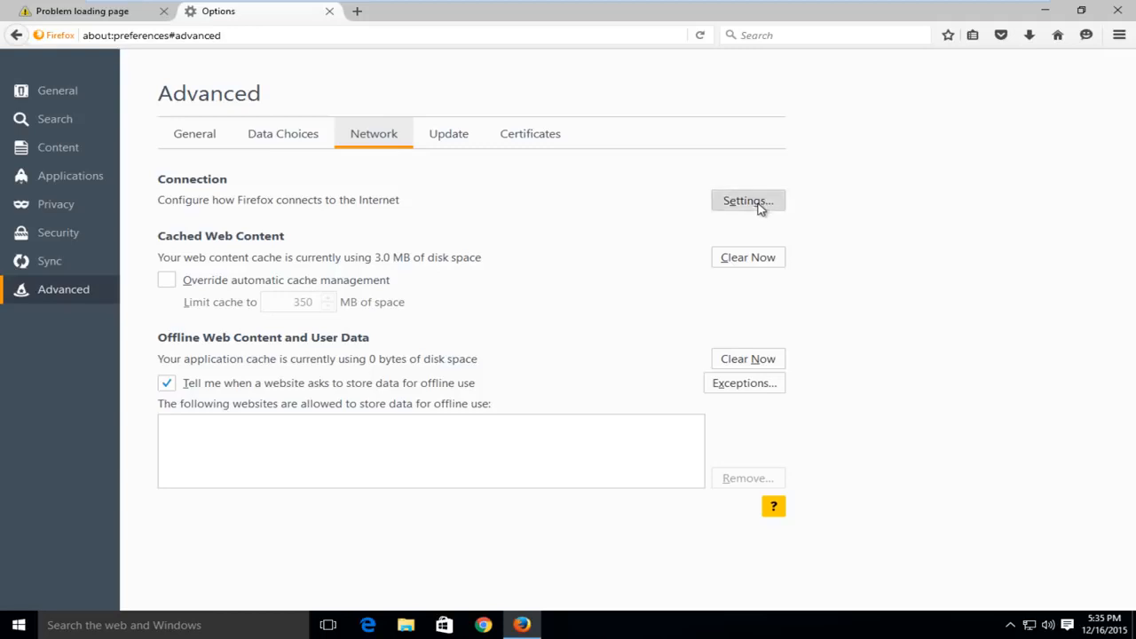
# Step: Change the connection settings from manual proxy to No proxy and confirm with OK
pyautogui.click(747, 200)
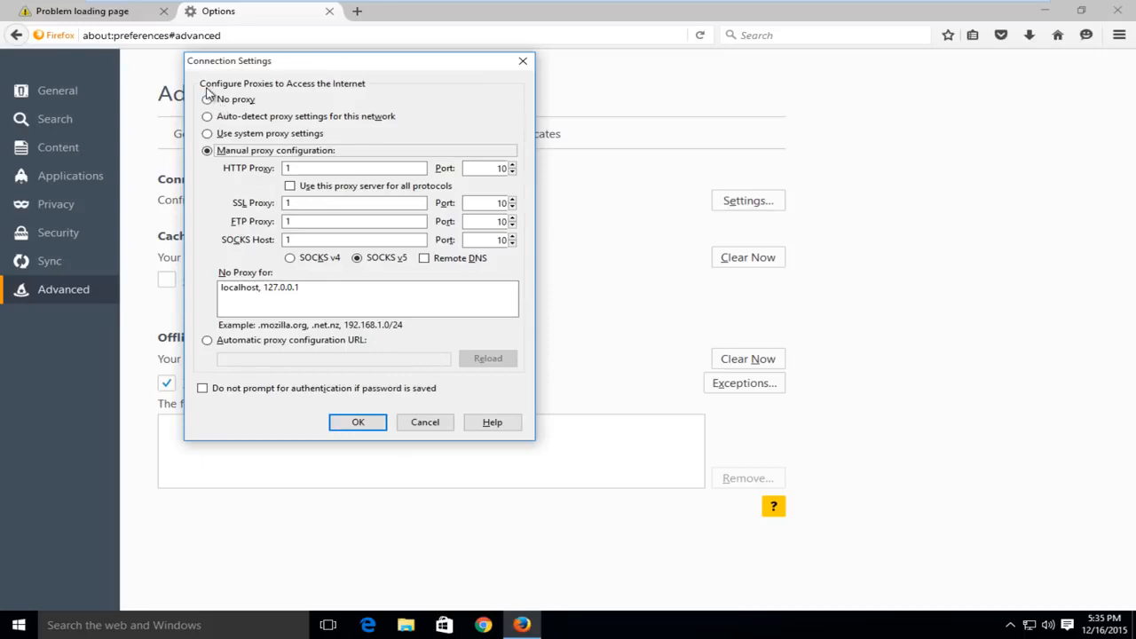
pyautogui.moveTo(312, 98)
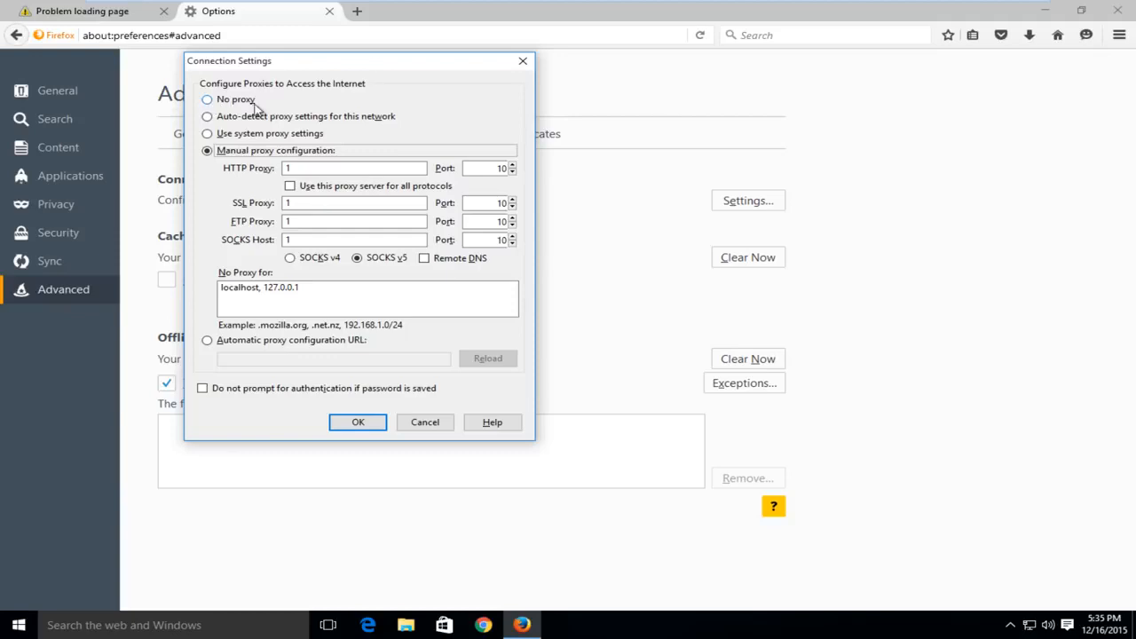
pyautogui.click(206, 100)
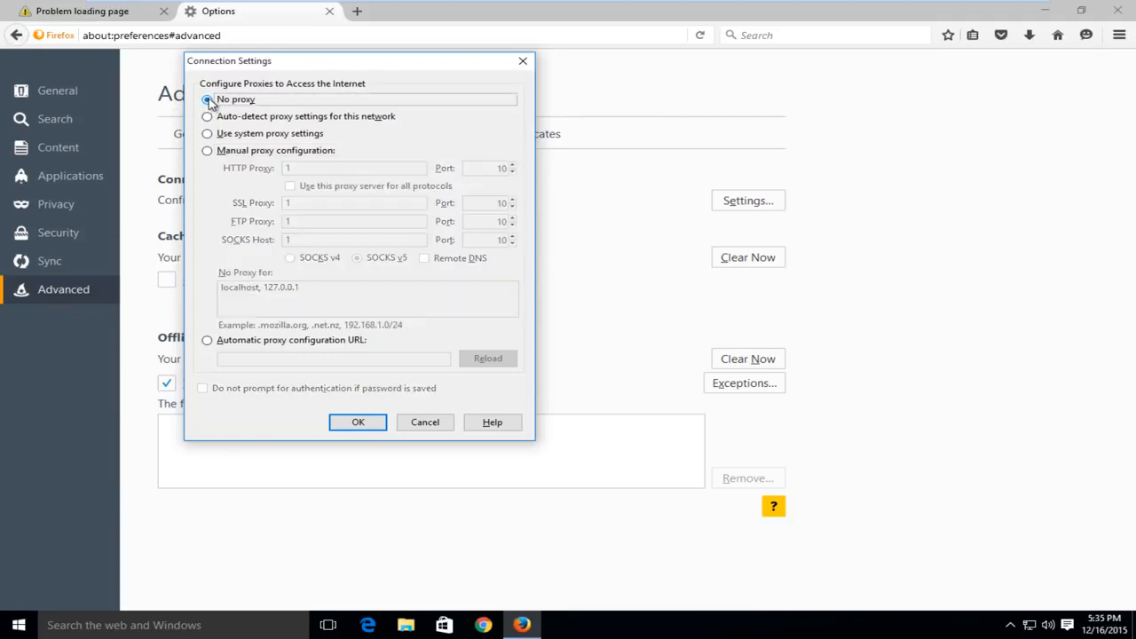
pyautogui.click(206, 99)
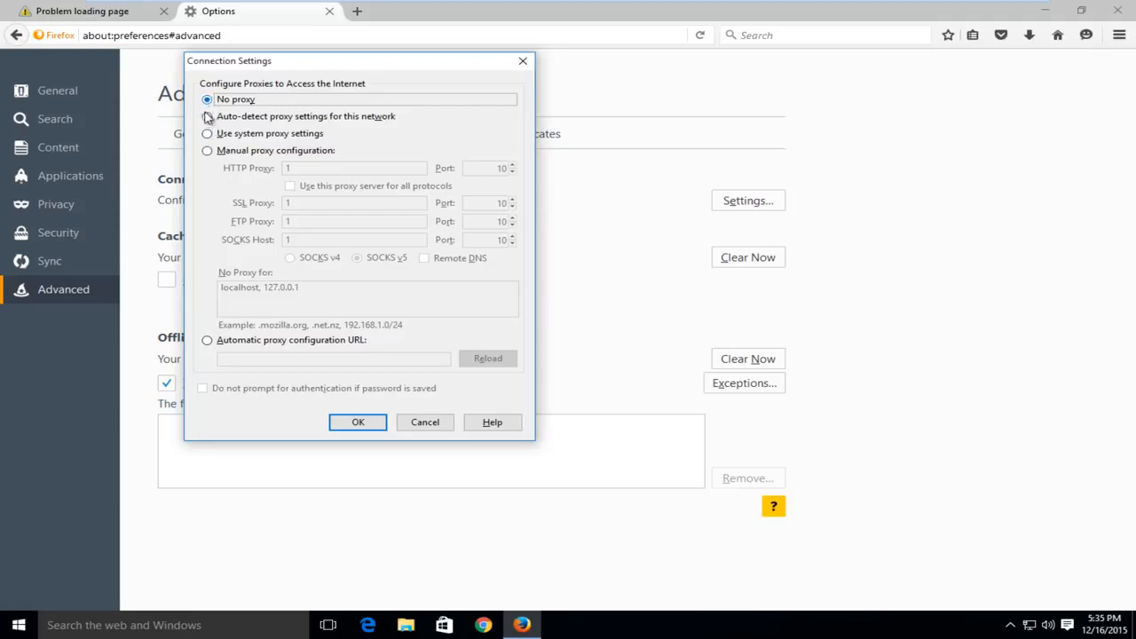
pyautogui.click(357, 421)
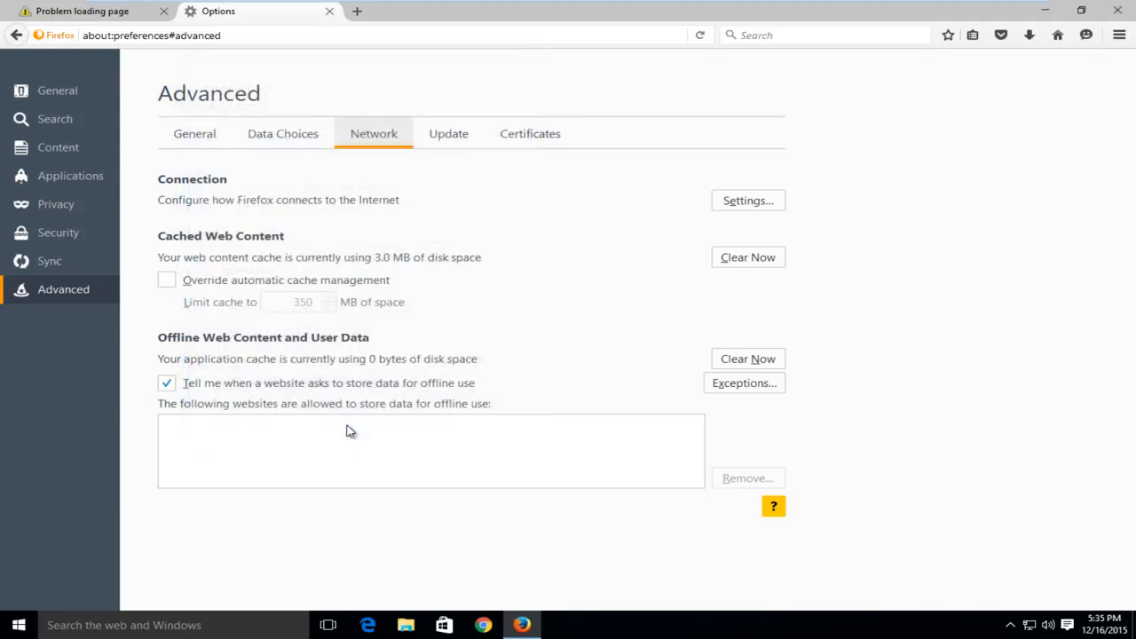
# Step: Quit Firefox closing both tabs, relaunch it, and search for 'google'
pyautogui.click(1117, 10)
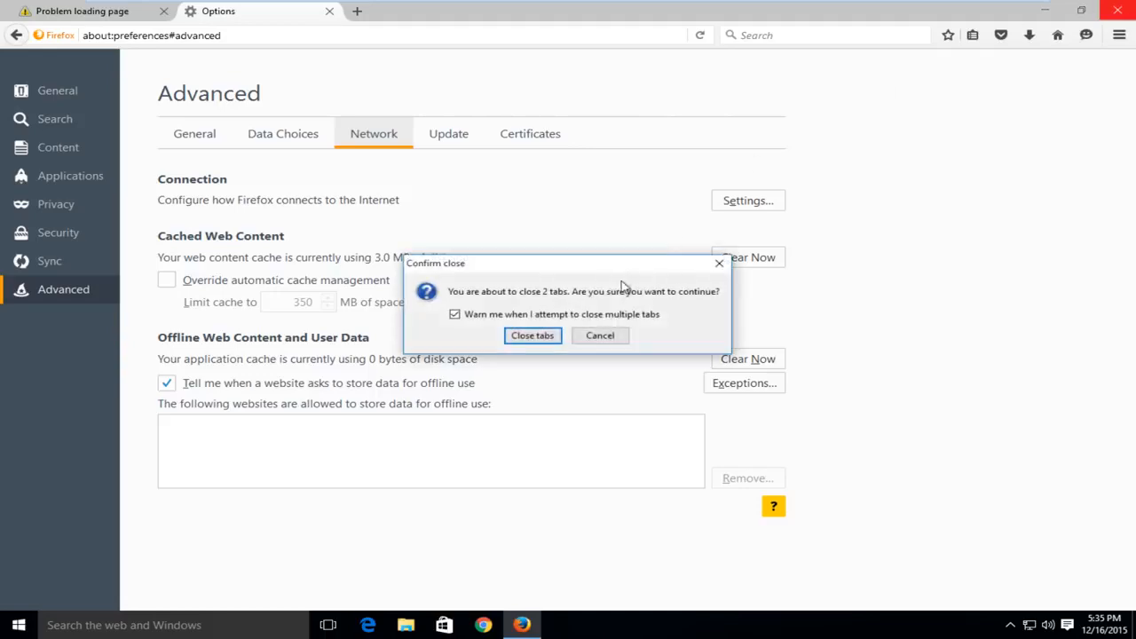
pyautogui.click(532, 334)
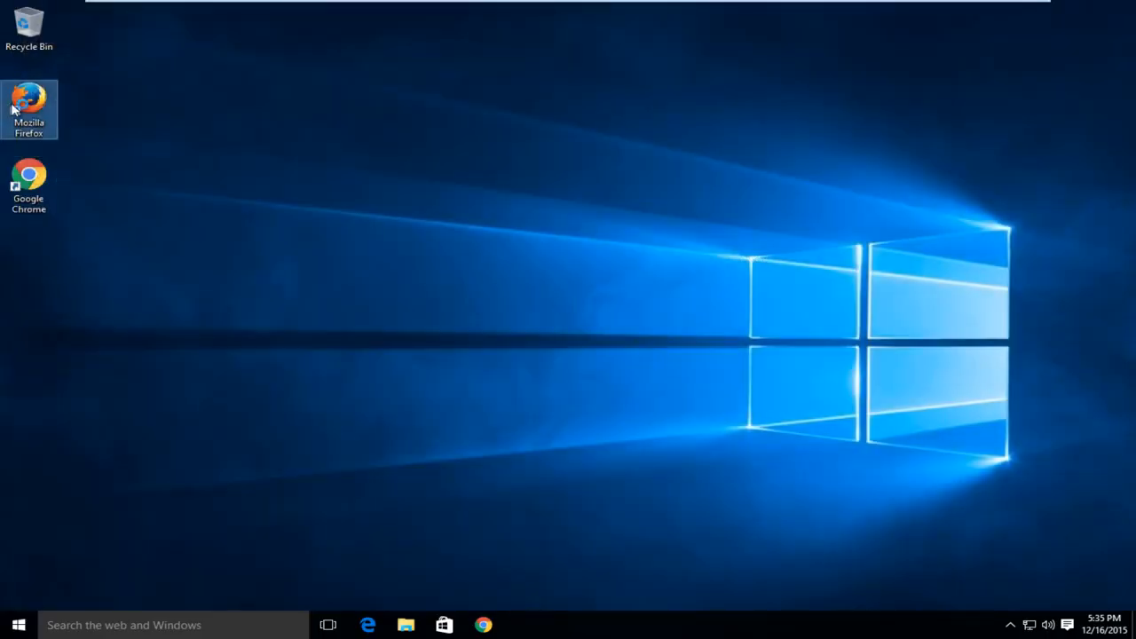
pyautogui.doubleClick(28, 109)
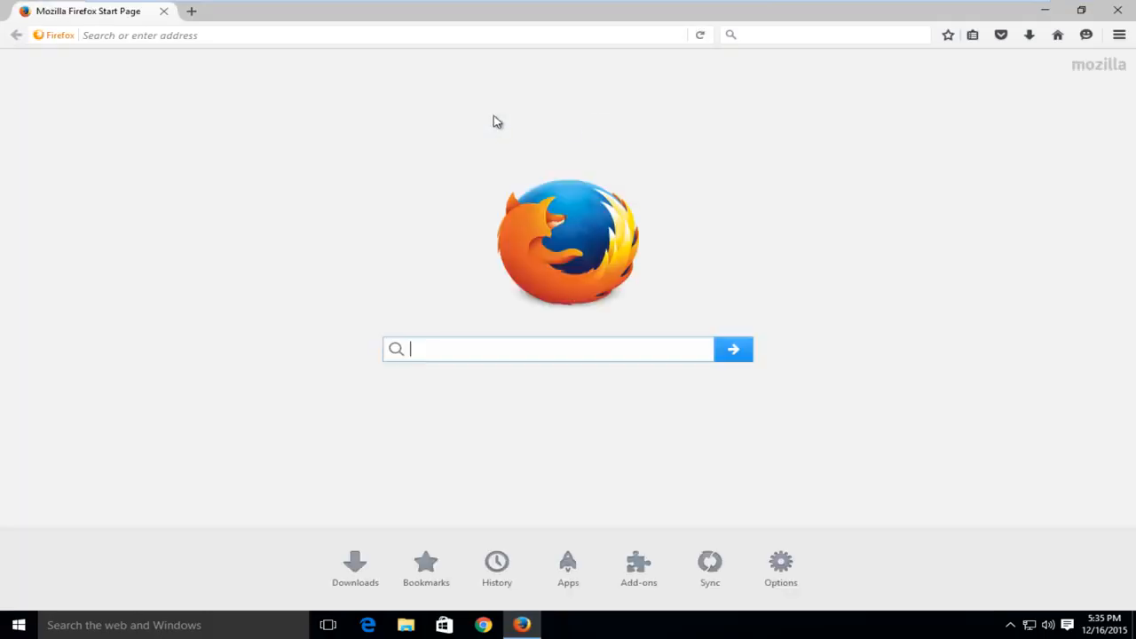
pyautogui.write('google')
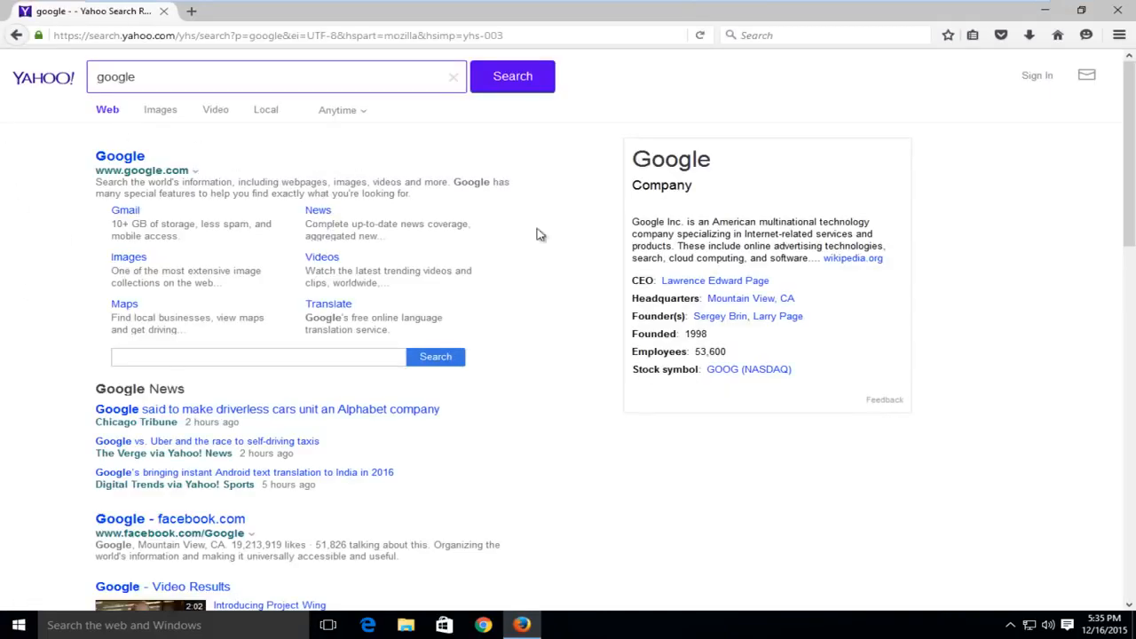
pyautogui.moveTo(186, 322)
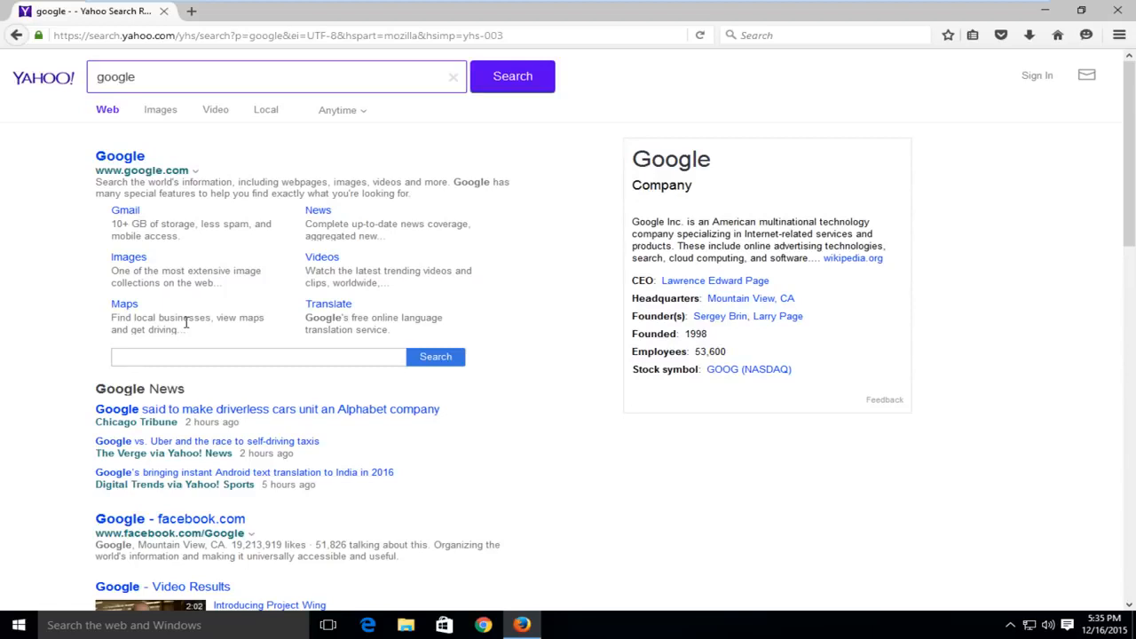